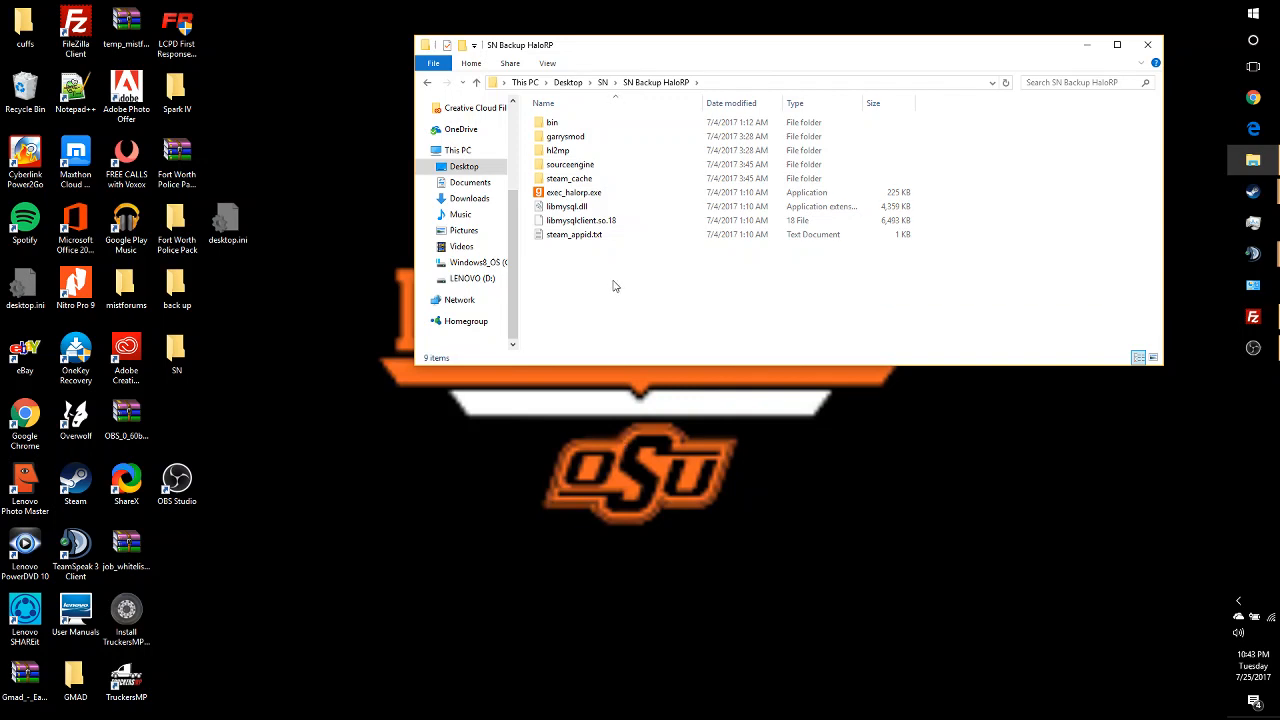
mouse_move(608, 280)
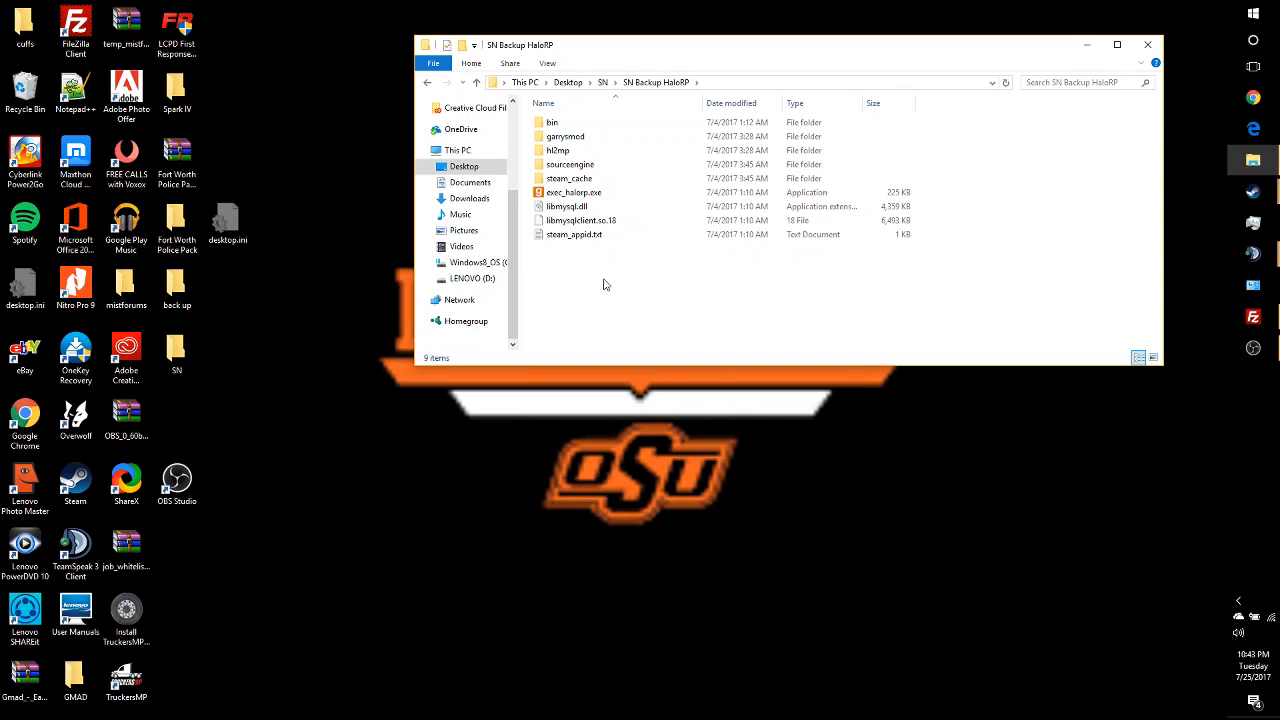
mouse_move(596, 292)
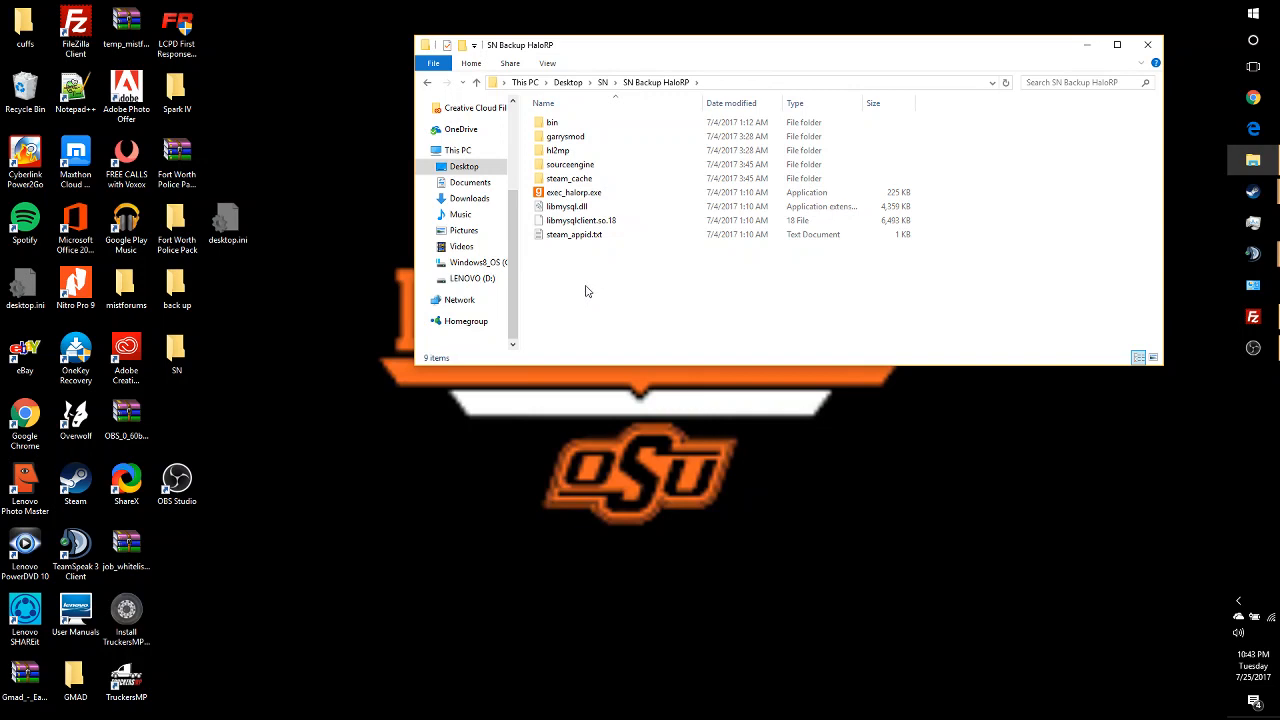
Rename the DarkRP folder under garrysmod > gamemodes to starwarsrp and open it.
double_click(564, 136)
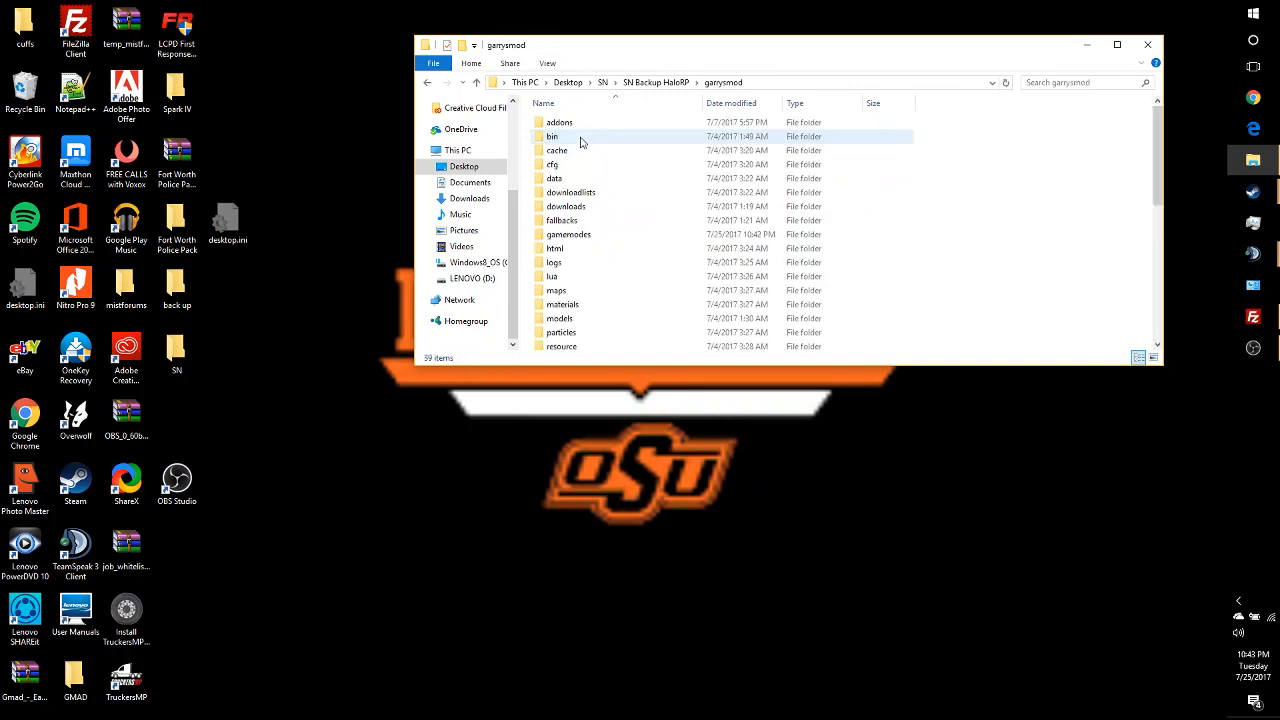
double_click(568, 234)
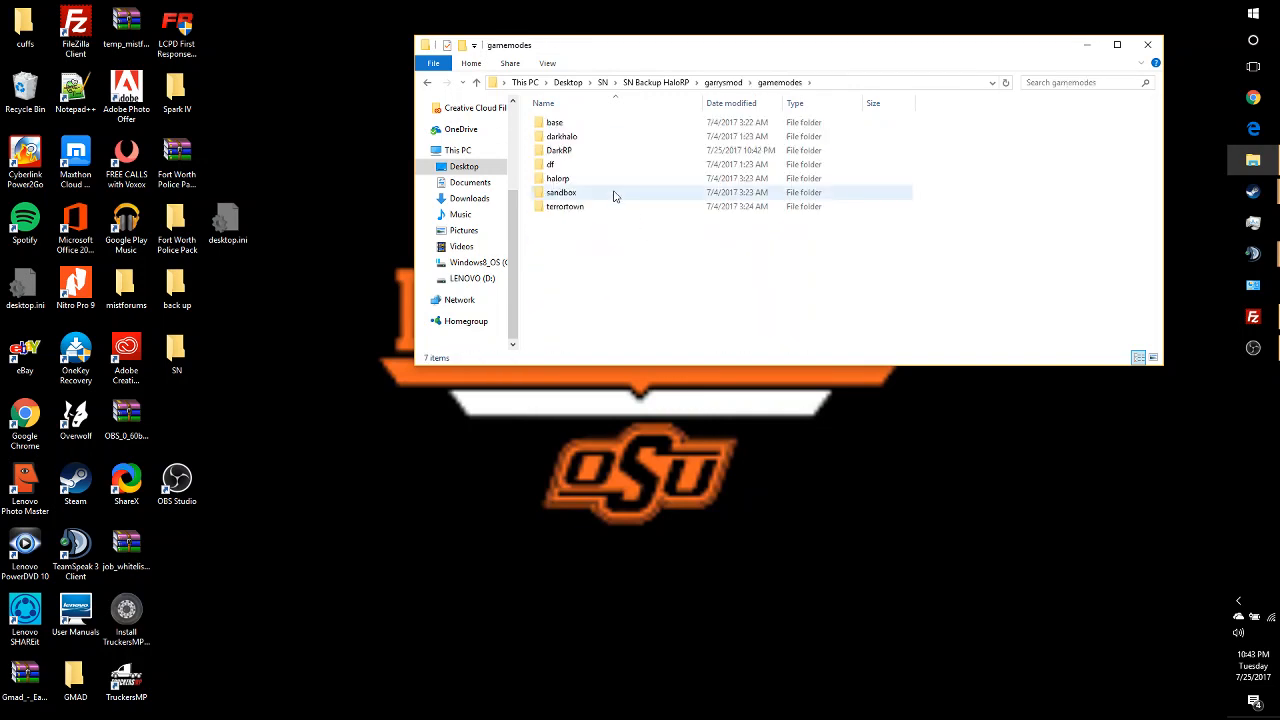
mouse_move(550, 150)
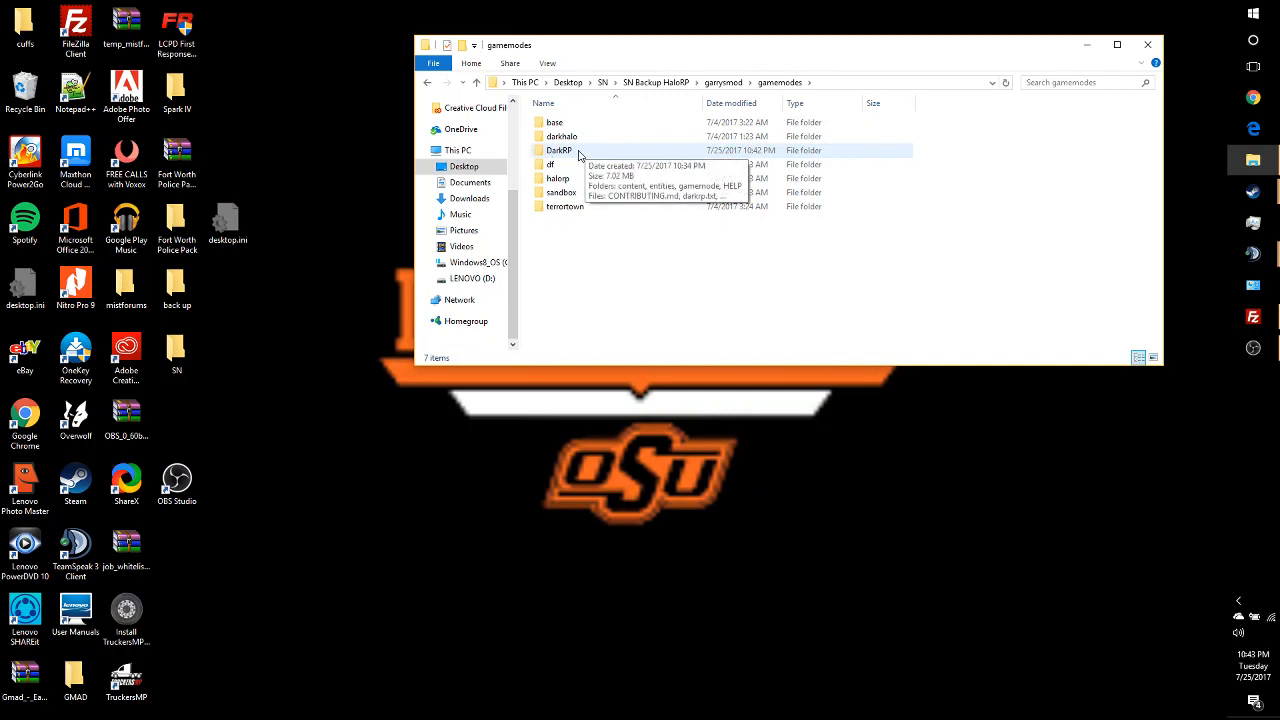
click(560, 150)
text(starwa)
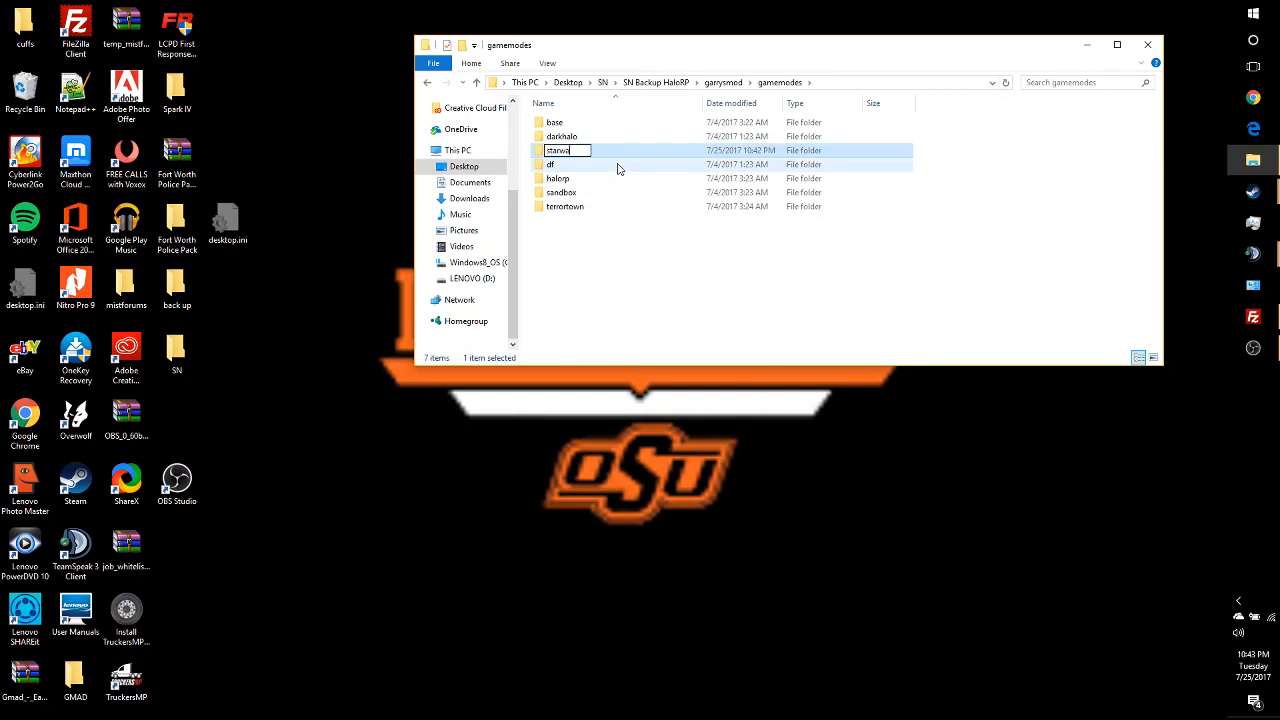
key(Enter)
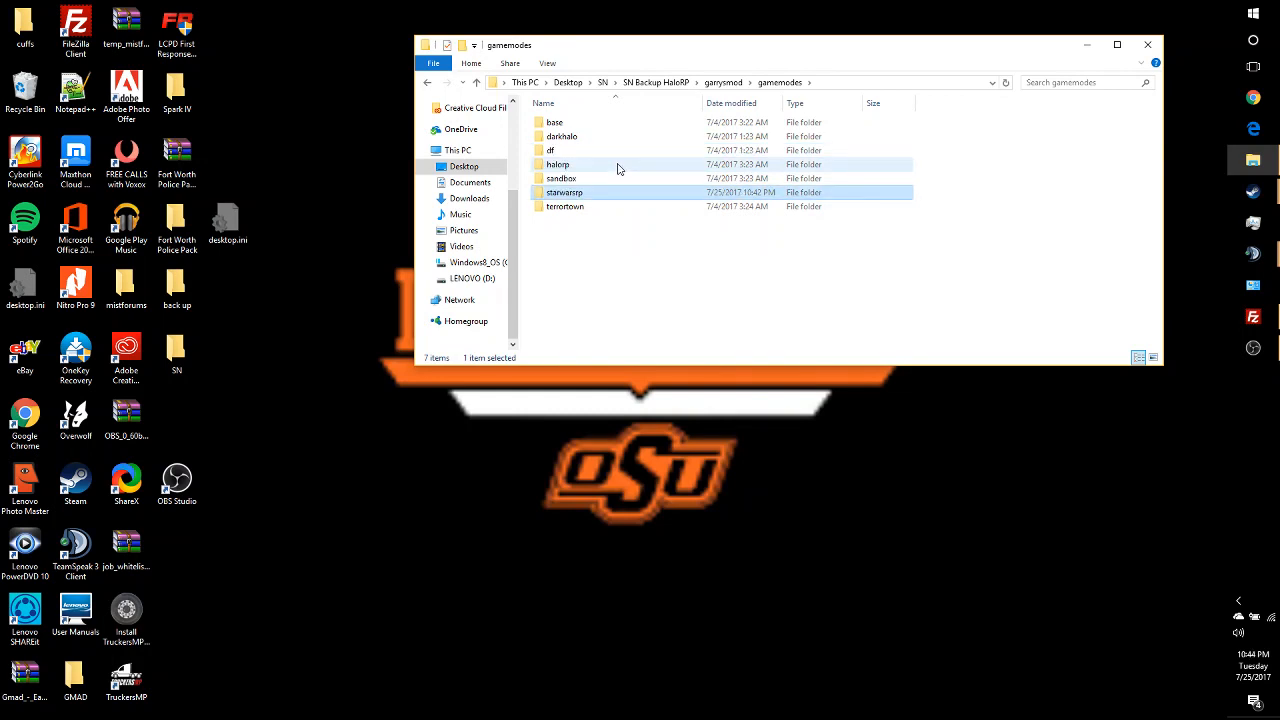
double_click(564, 192)
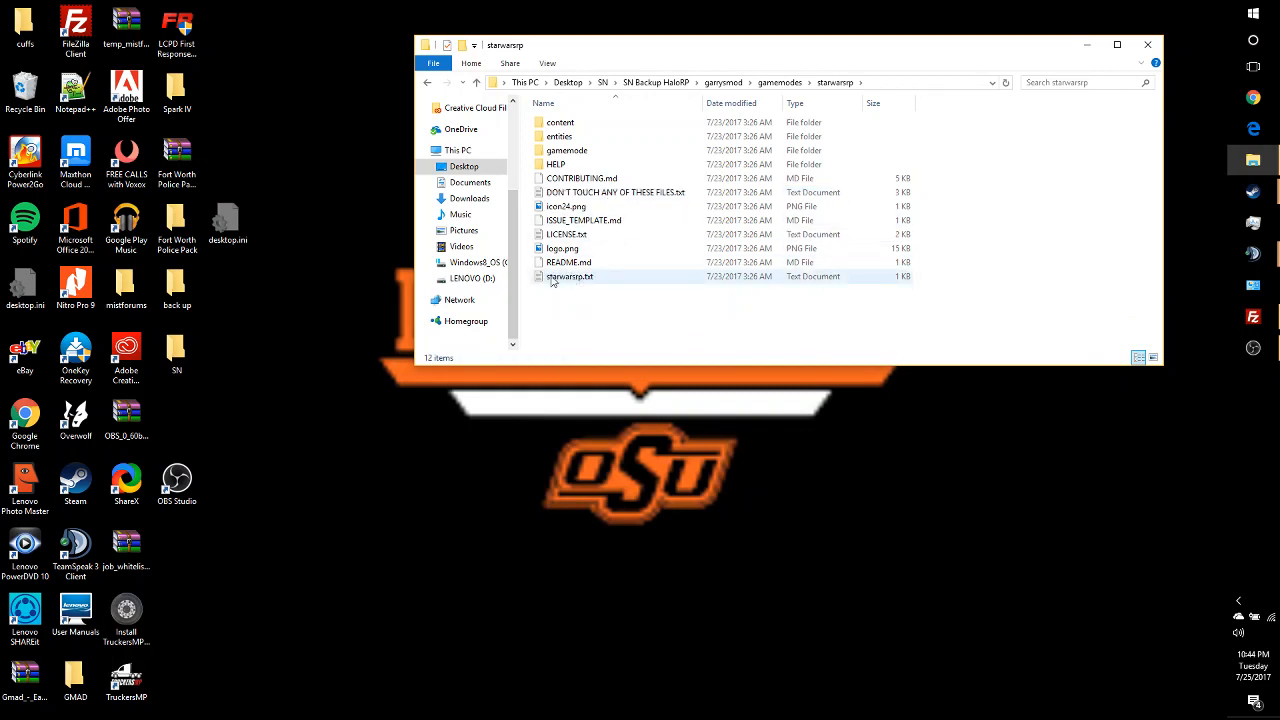
mouse_move(556, 278)
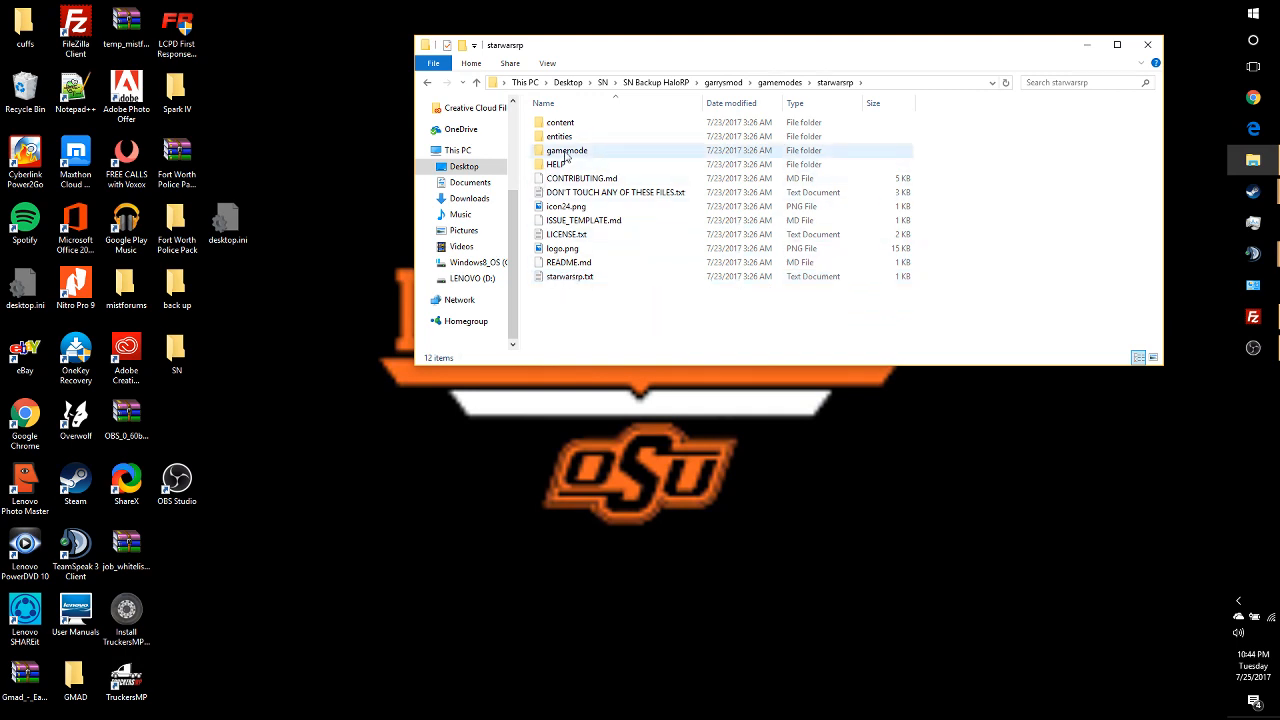
mouse_move(568, 152)
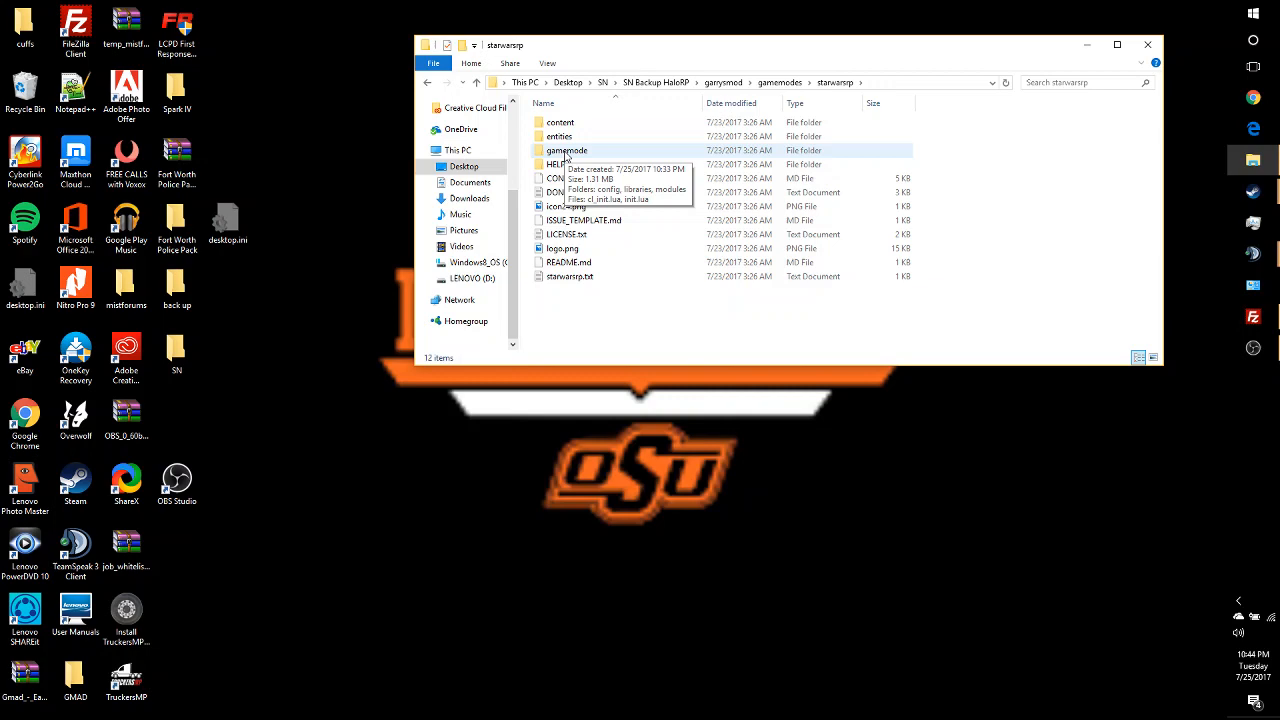
Edit cl_init.lua and init.lua in Notepad++ via Edit with Notepad++.
right_click(560, 164)
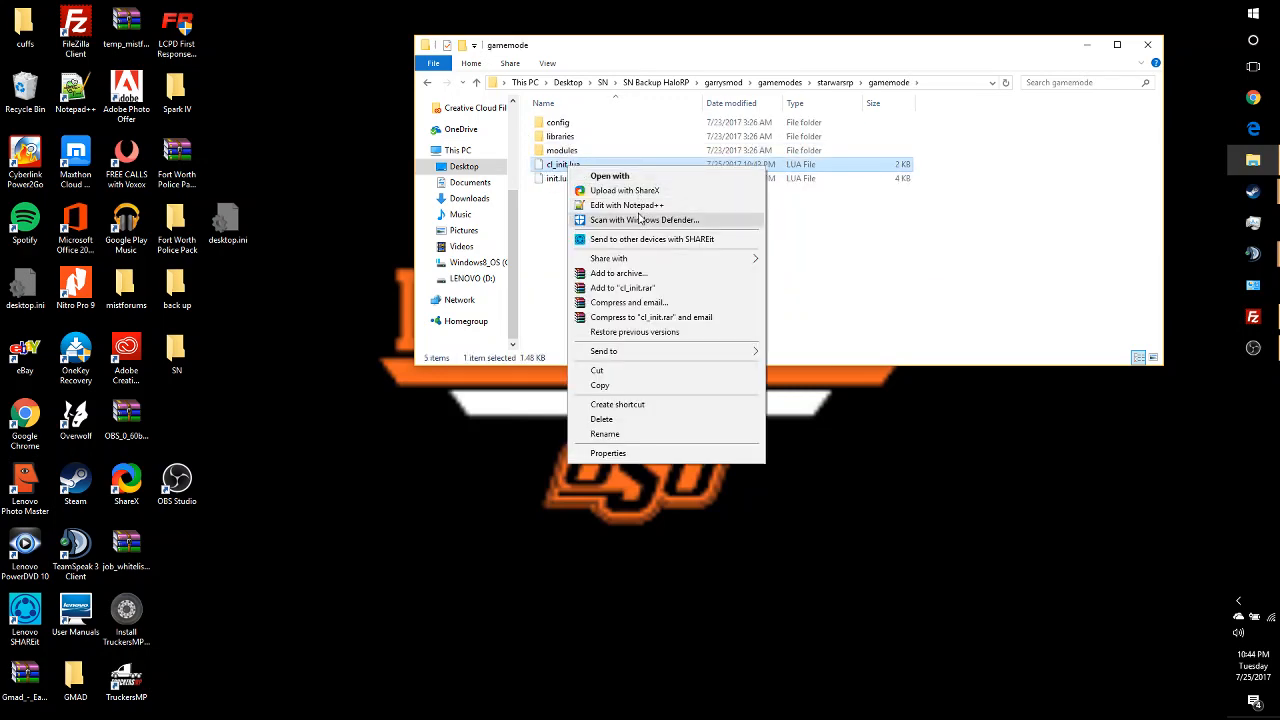
click(624, 204)
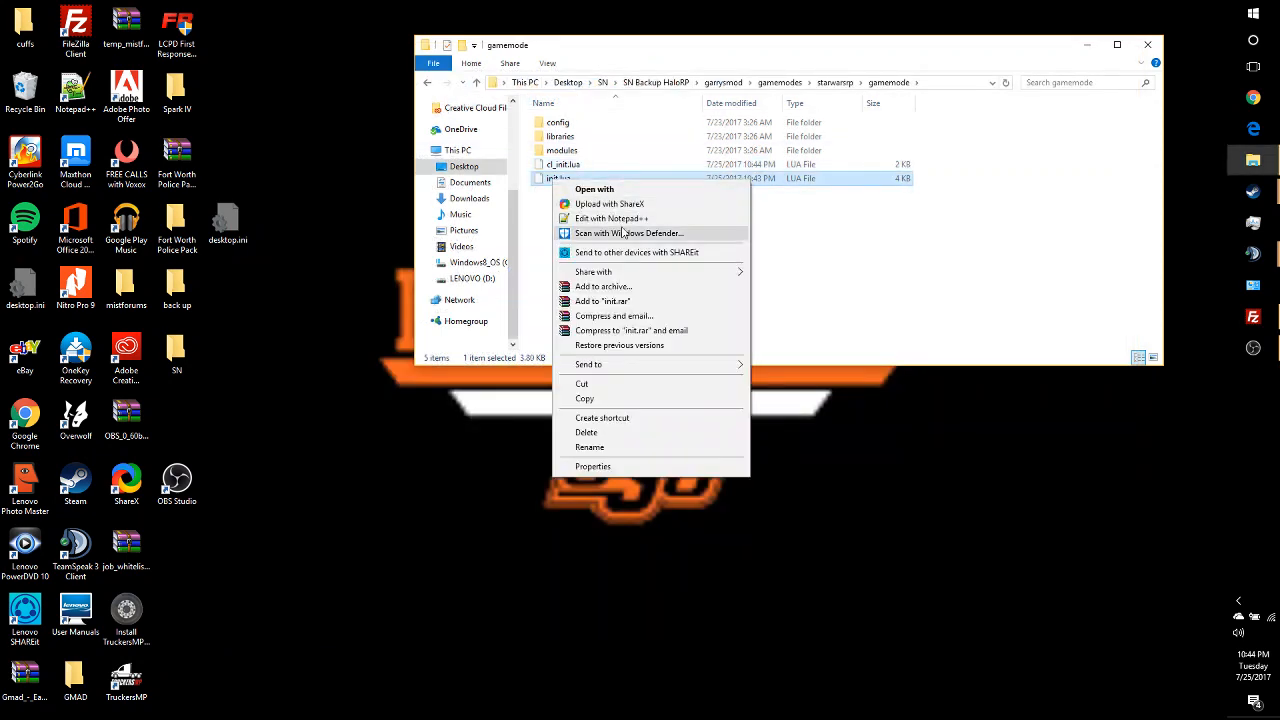
click(606, 218)
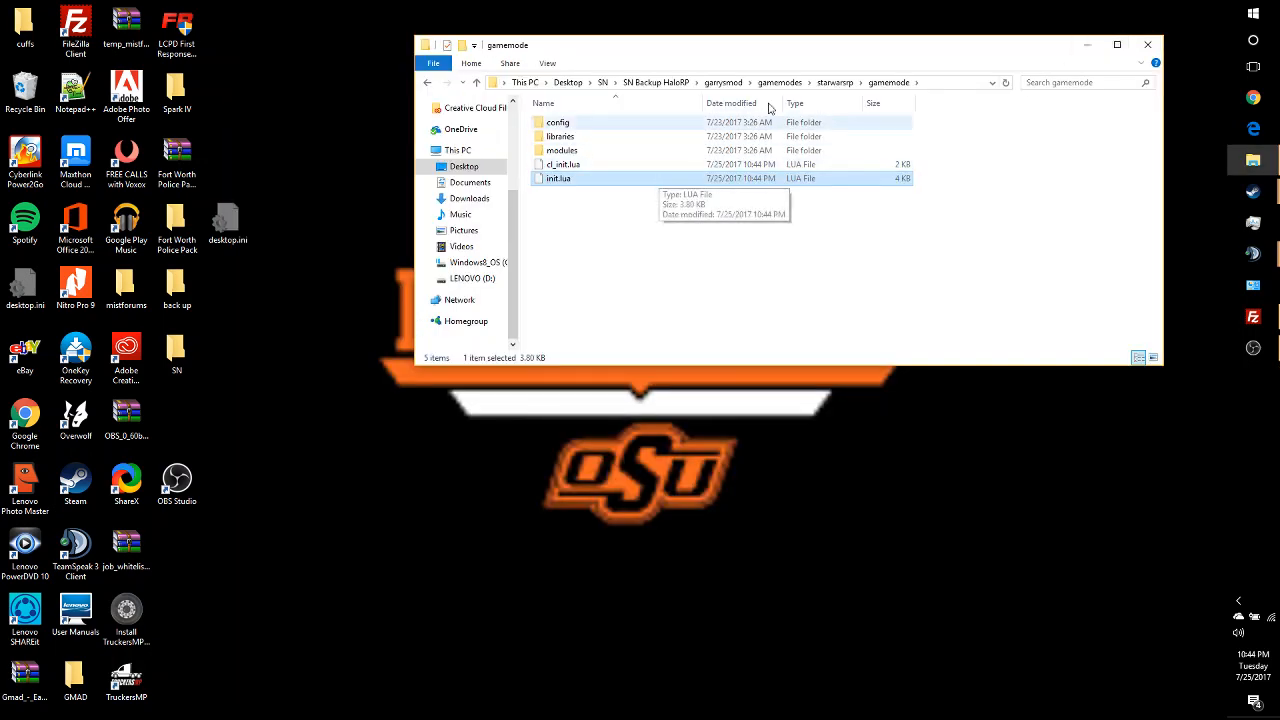
Return to garrysmod, enter cfg and open server.cfg with Edit with Notepad++.
click(716, 82)
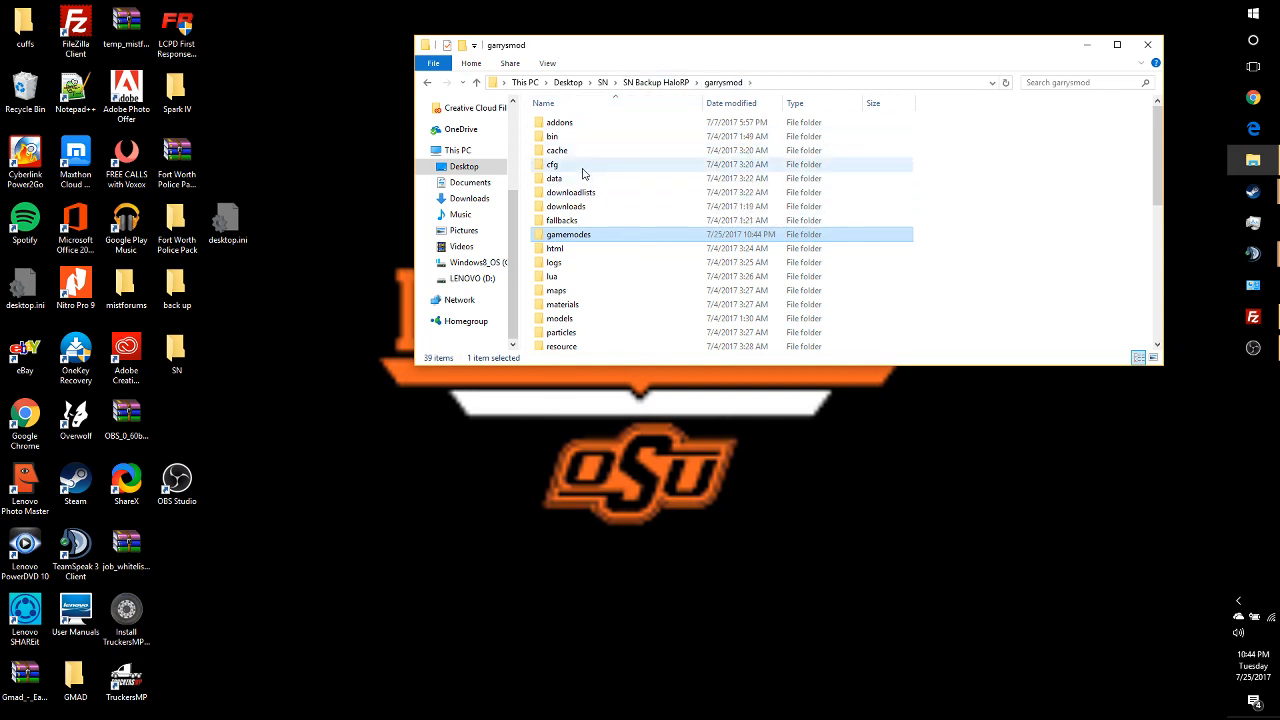
double_click(552, 164)
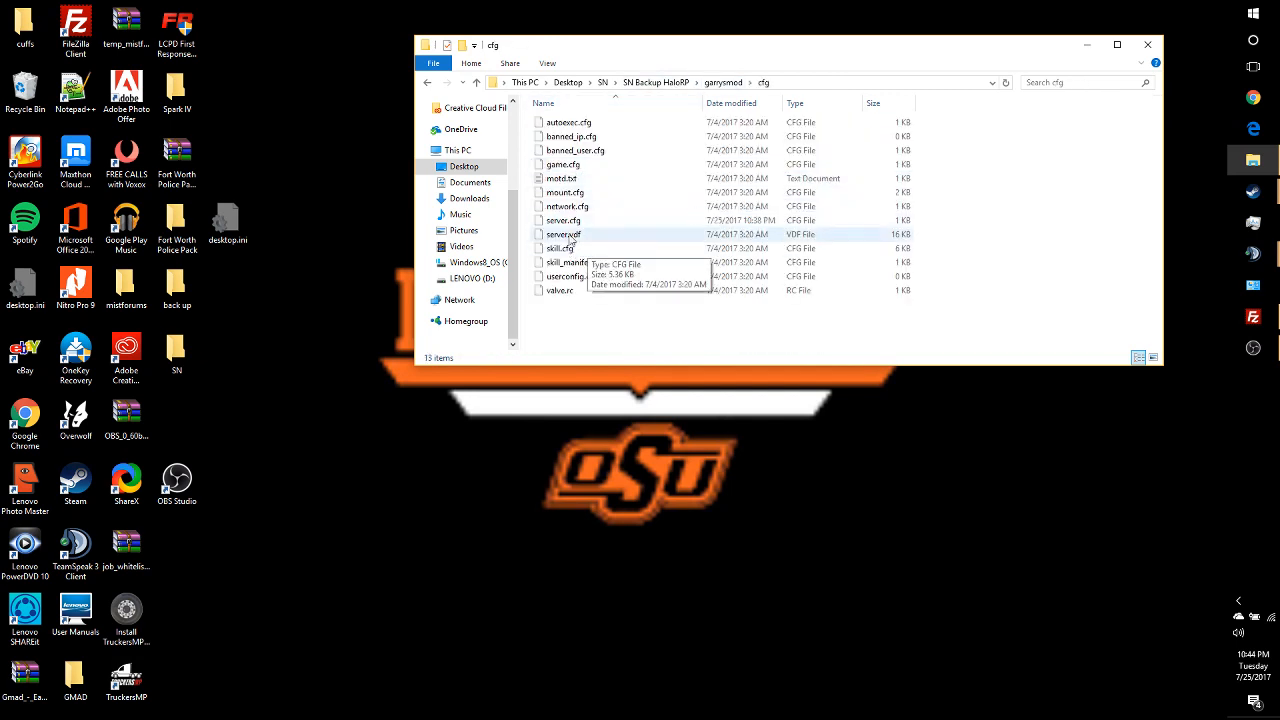
right_click(562, 220)
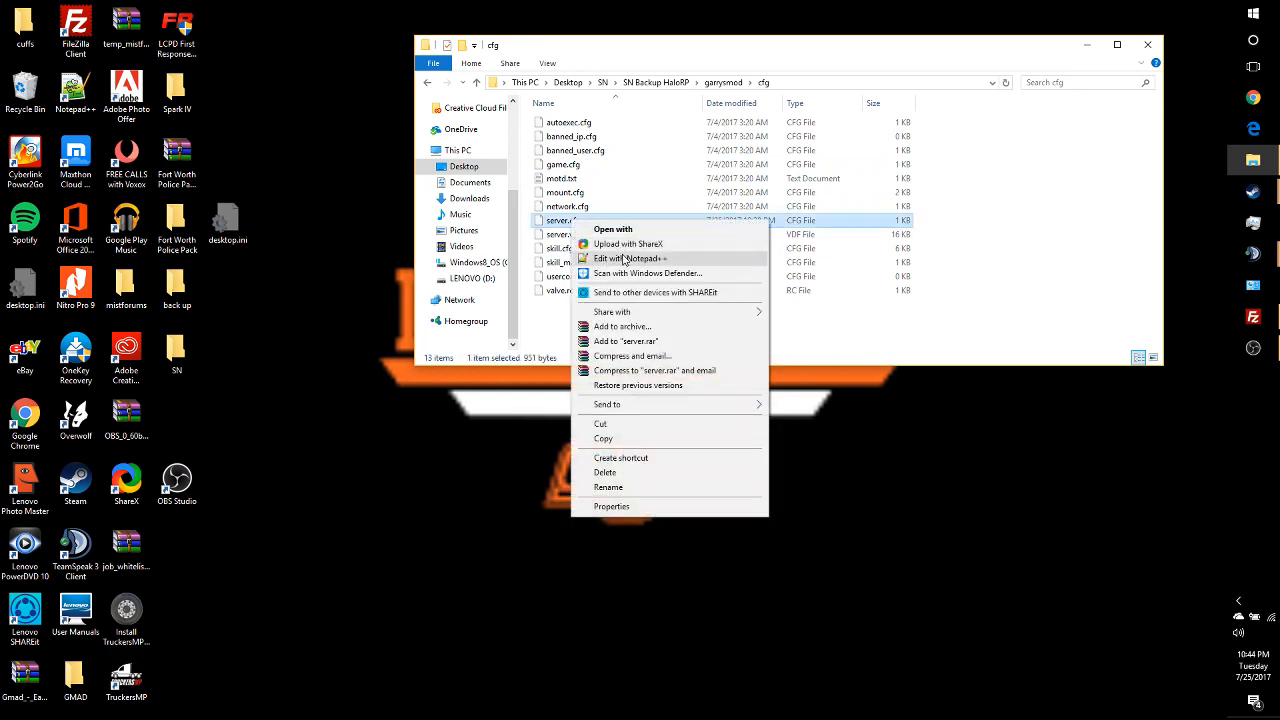
click(628, 258)
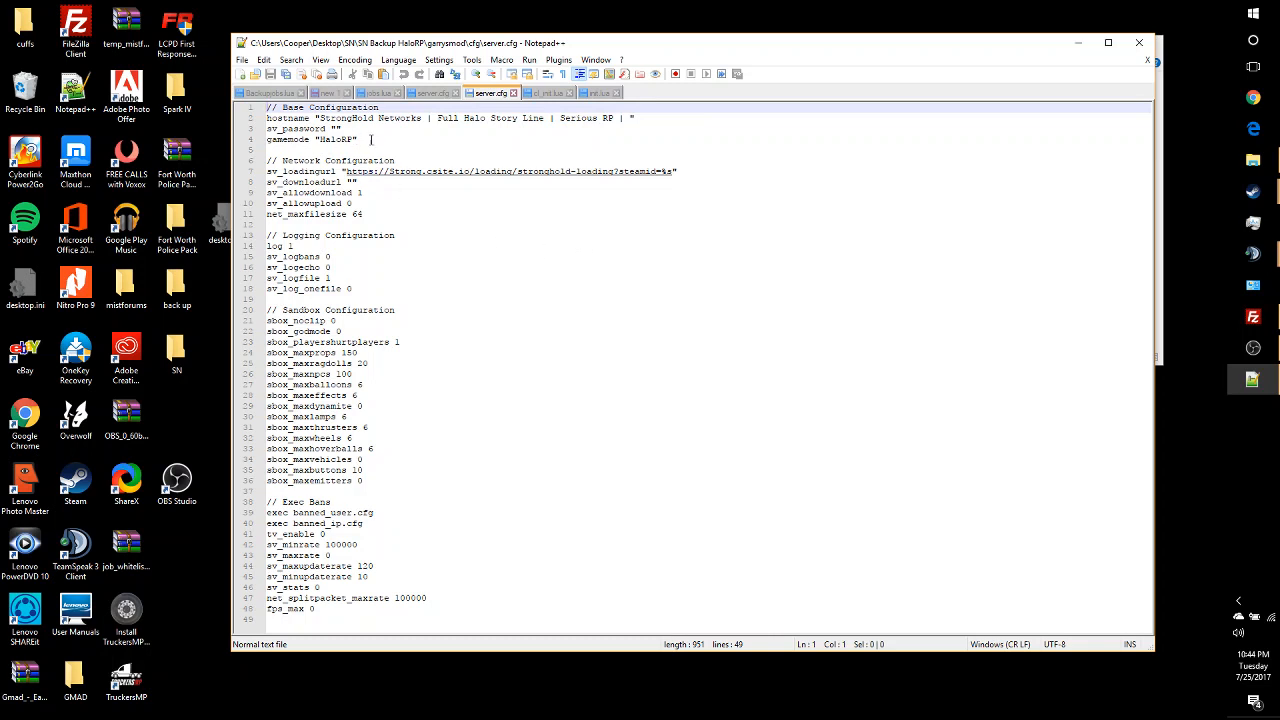
Change the gamemode value from HelixRP to starwarsrp inside the quotes.
click(372, 140)
text(starwarsrp)
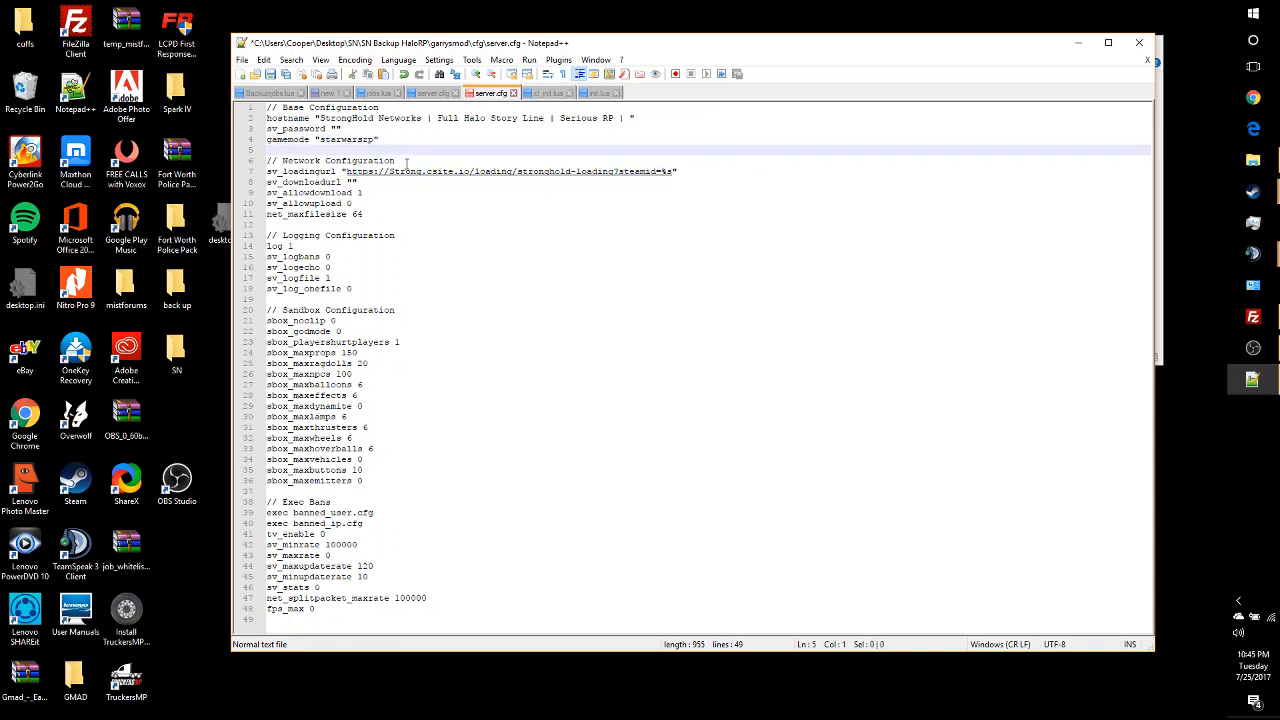
mouse_move(1078, 48)
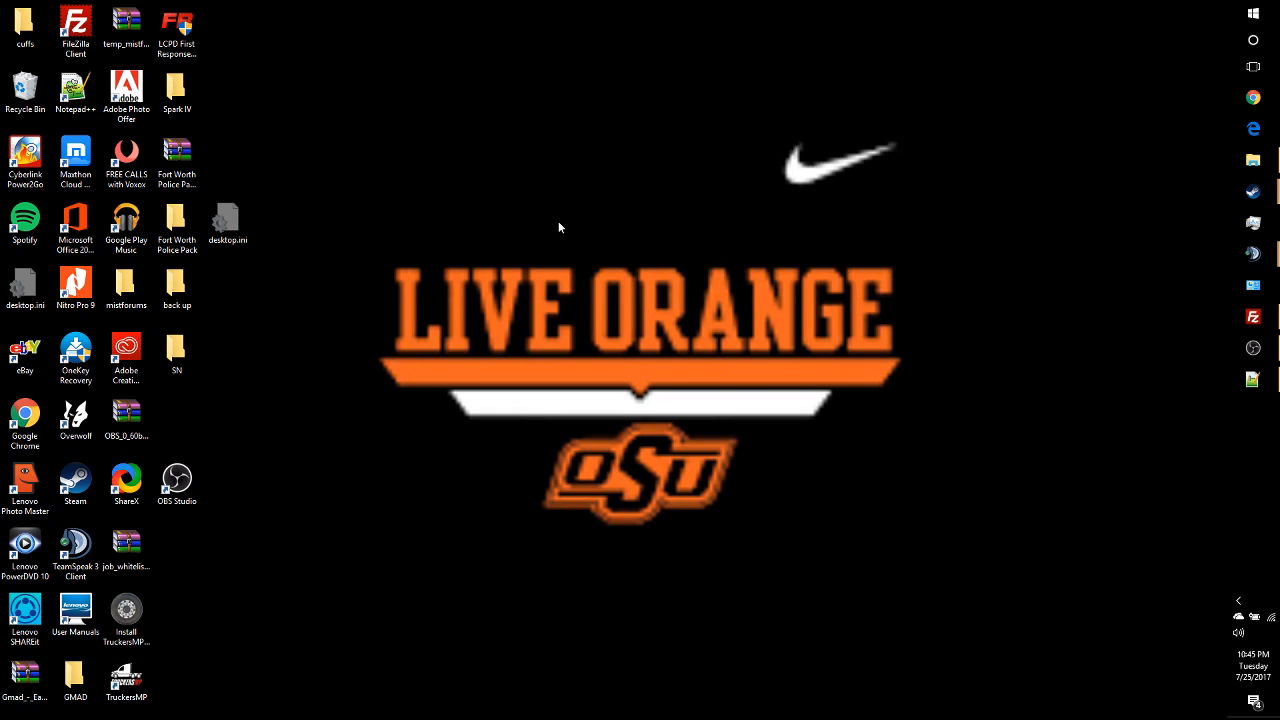
mouse_move(892, 276)
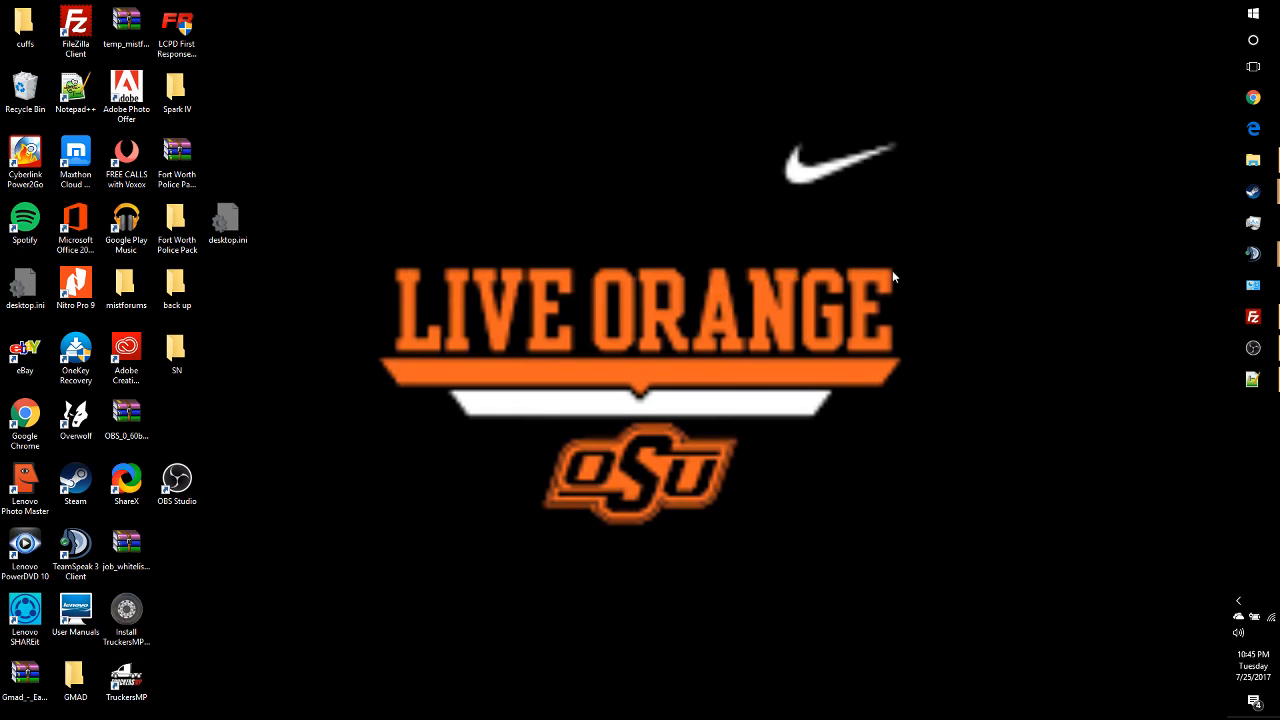